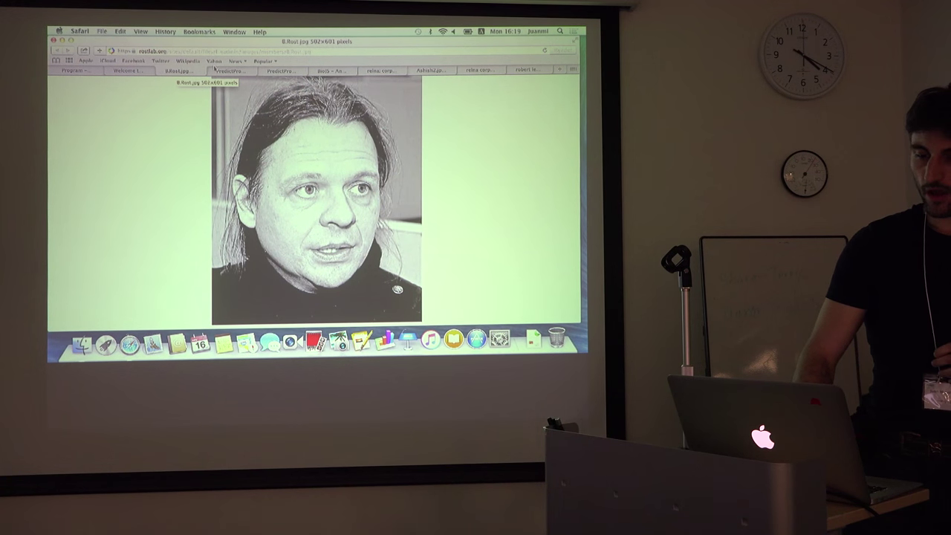
Switch to the PredictProtein tab showing the empty sequence submission form.
{"action": "left_click", "coordinate": [232, 70]}
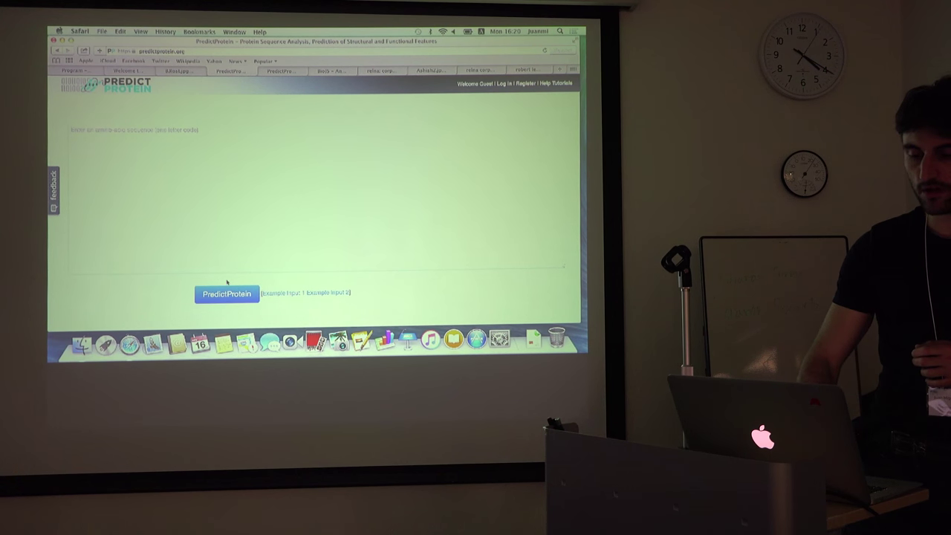
{"action": "mouse_move", "coordinate": [285, 281]}
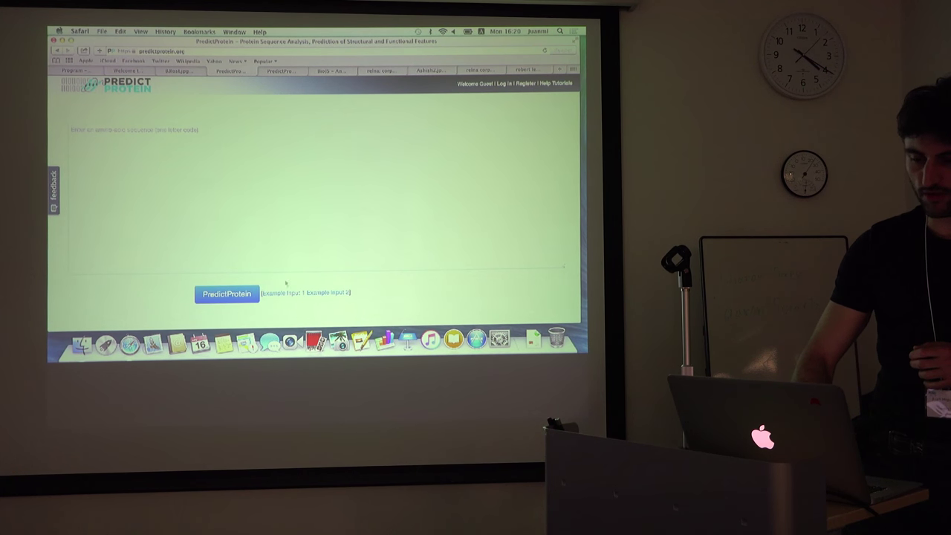
Open the SMAD7_HUMAN results dashboard and its Effect of Point Mutations predictions.
{"action": "left_click", "coordinate": [226, 295]}
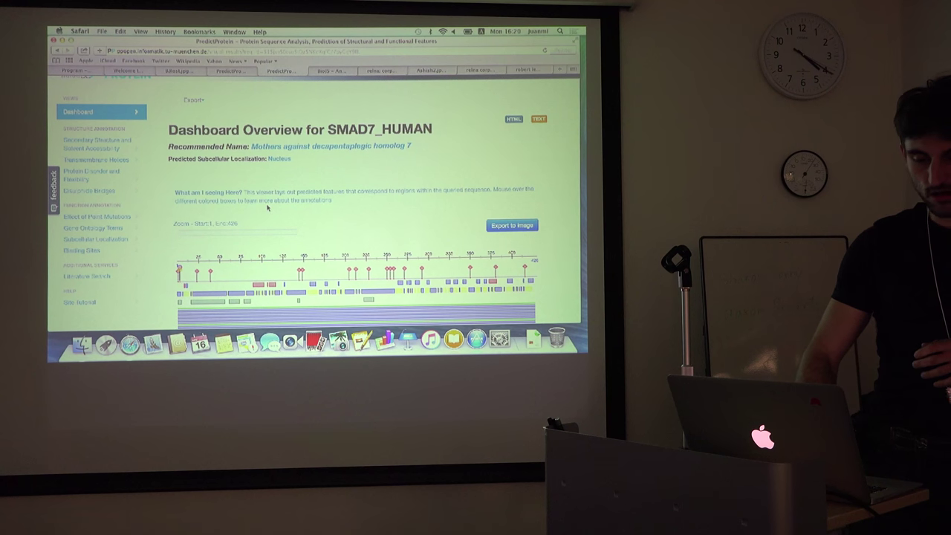
{"action": "left_click", "coordinate": [95, 214]}
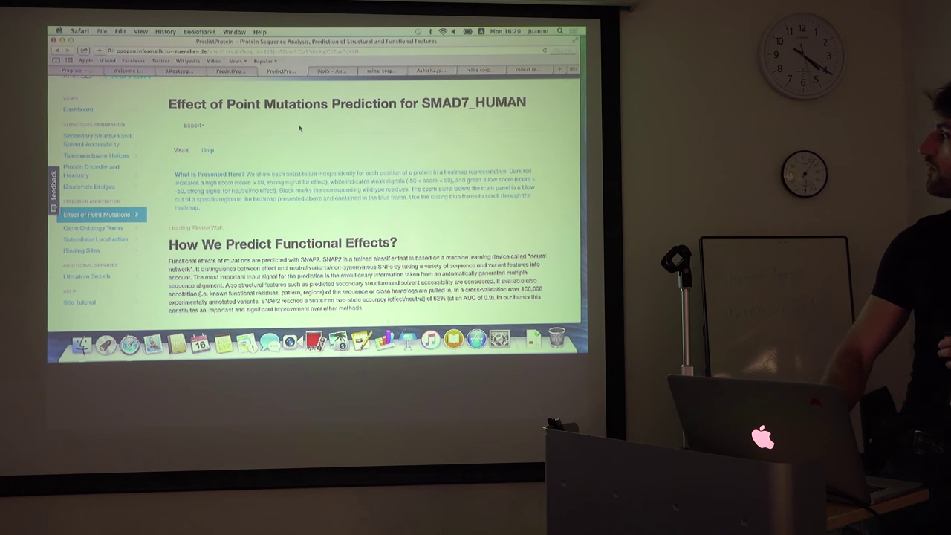
{"action": "scroll", "scroll_direction": "down", "scroll_amount": 3}
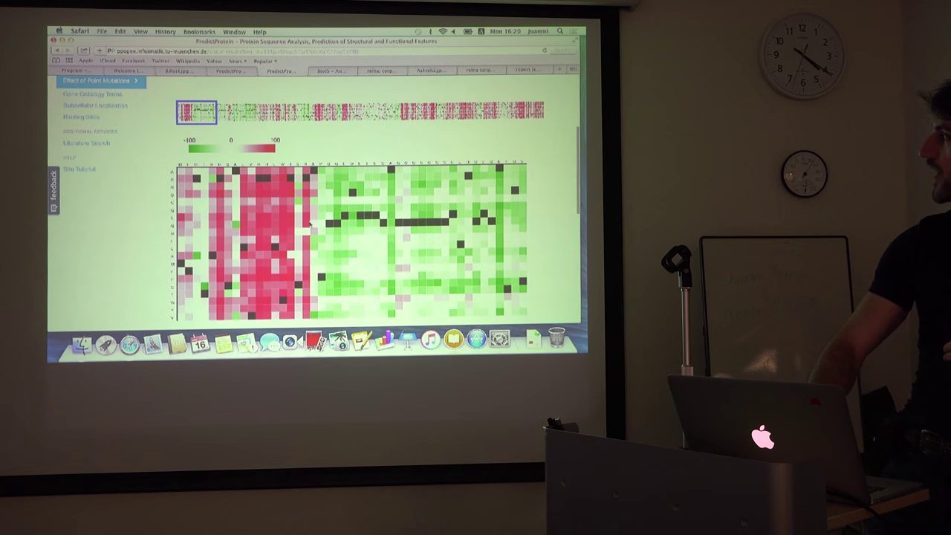
{"action": "scroll", "scroll_direction": "down", "scroll_amount": 3}
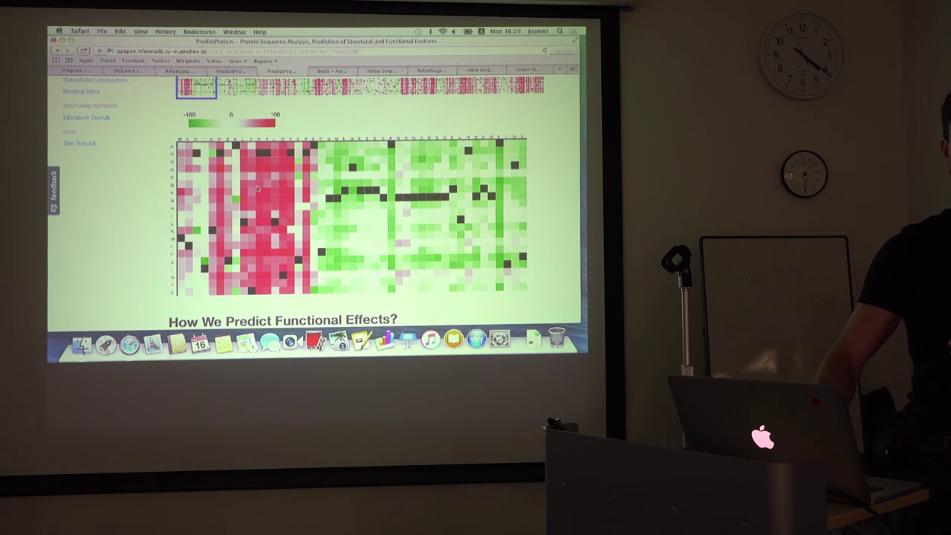
{"action": "mouse_move", "coordinate": [255, 205]}
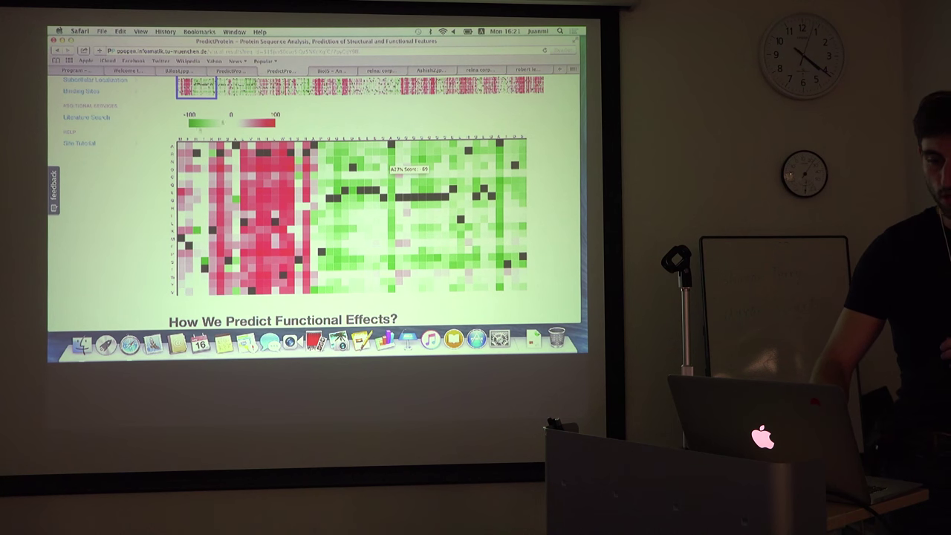
{"action": "left_click", "coordinate": [90, 84]}
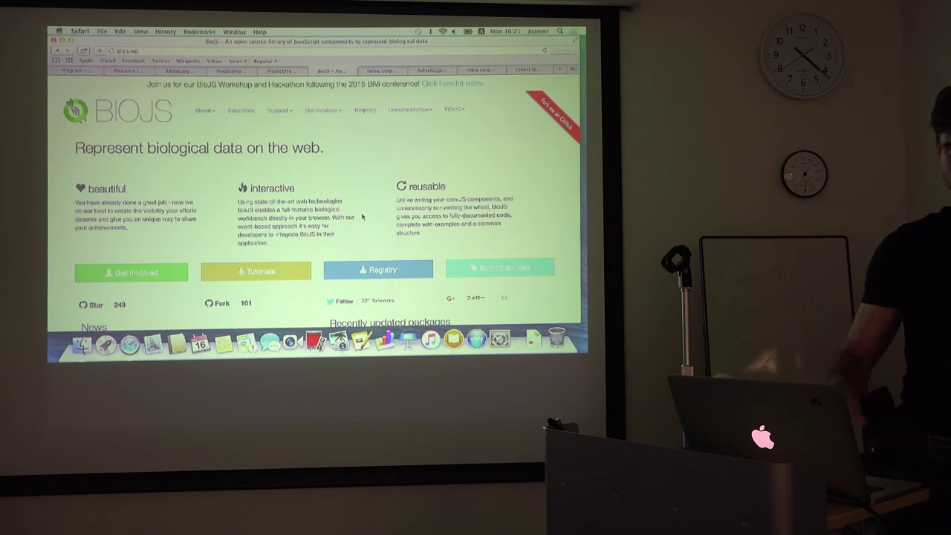
Scroll the BioJS homepage down to the component showcase with Tree Viewer and MSA viewer.
{"action": "scroll", "scroll_direction": "down", "scroll_amount": 3}
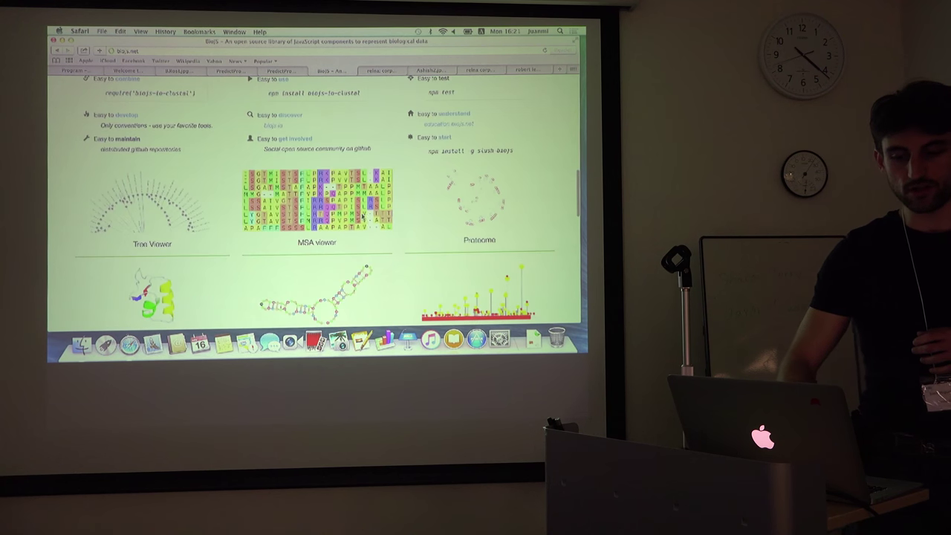
{"action": "scroll", "scroll_direction": "down", "scroll_amount": 3}
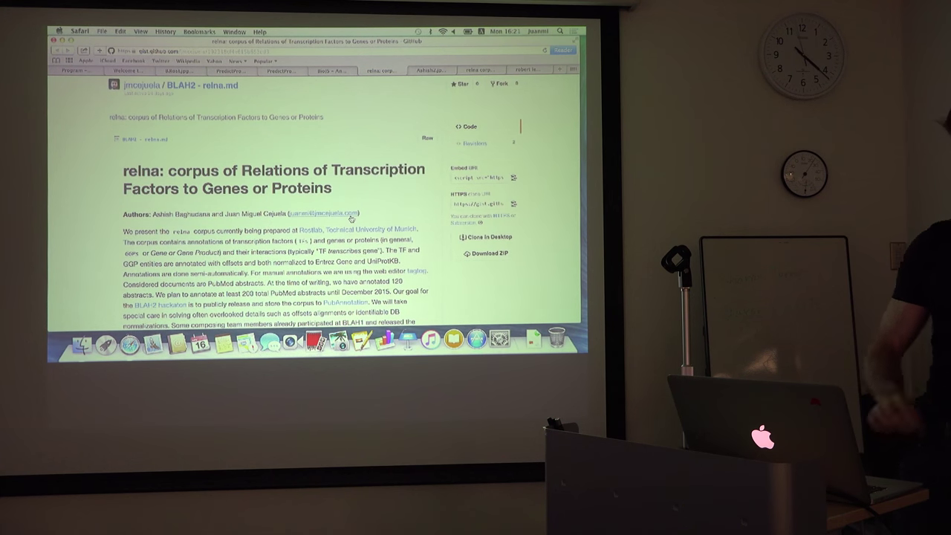
Scroll the relna README from the corpus description down to the Annotation Guidelines heading.
{"action": "scroll", "scroll_direction": "down", "scroll_amount": 3}
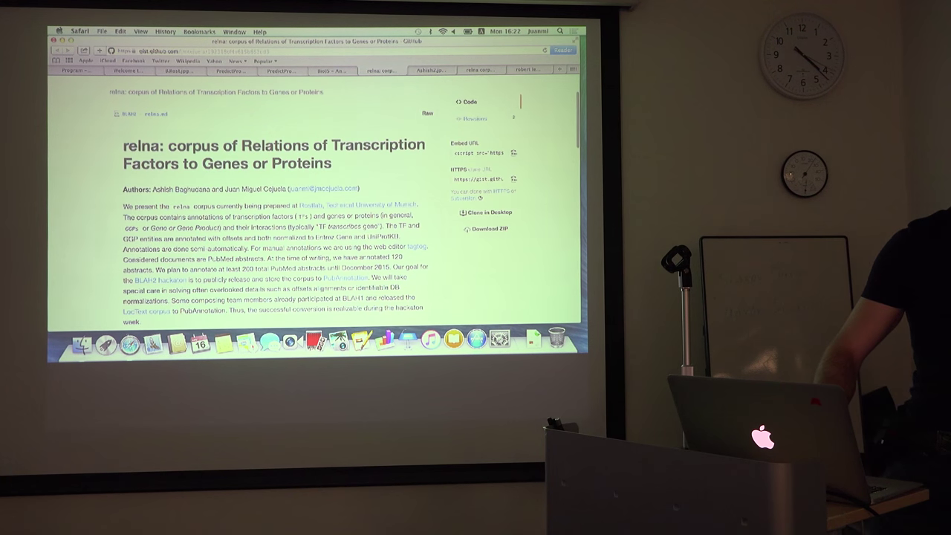
{"action": "scroll", "scroll_direction": "down", "scroll_amount": 3}
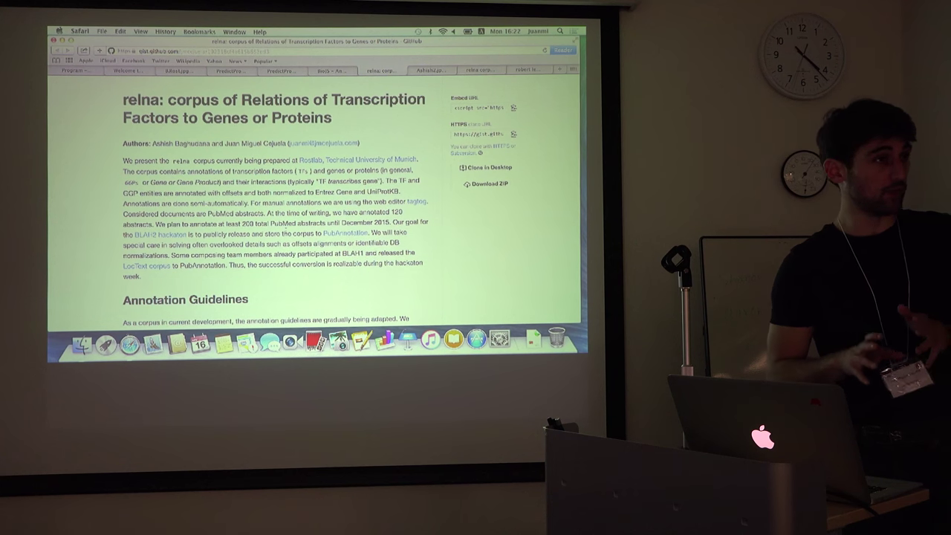
{"action": "scroll", "scroll_direction": "down", "scroll_amount": 3}
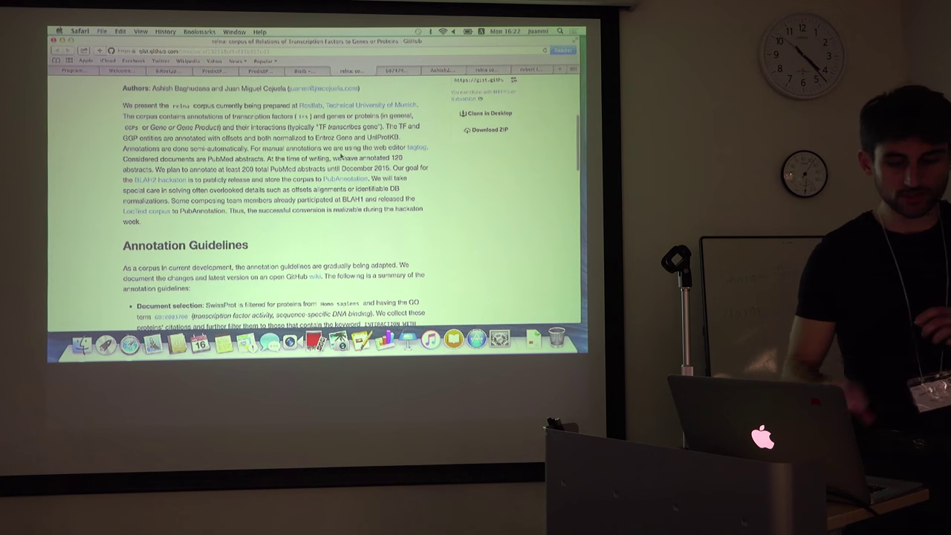
{"action": "scroll", "scroll_direction": "down", "scroll_amount": 3}
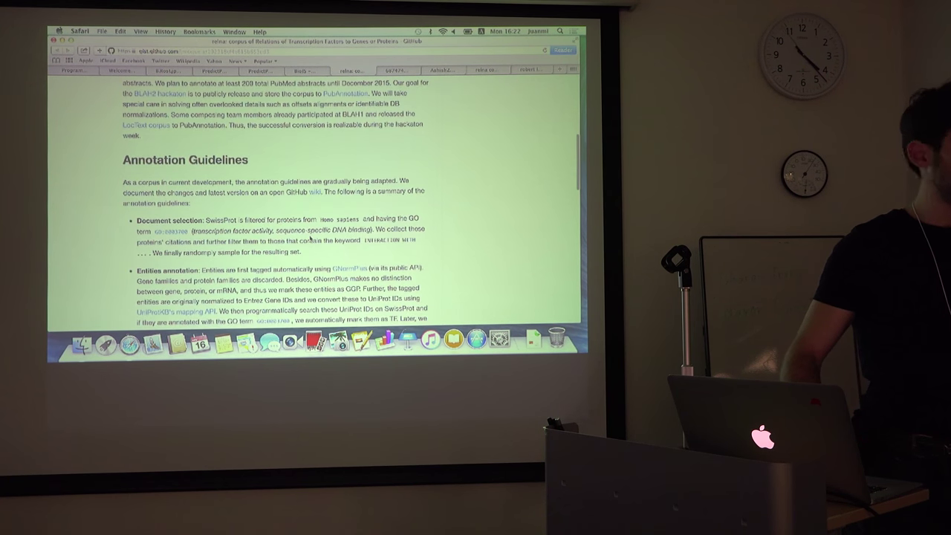
Scroll to the Document selection and Entities annotation guideline bullets.
{"action": "scroll", "scroll_direction": "down", "scroll_amount": 3}
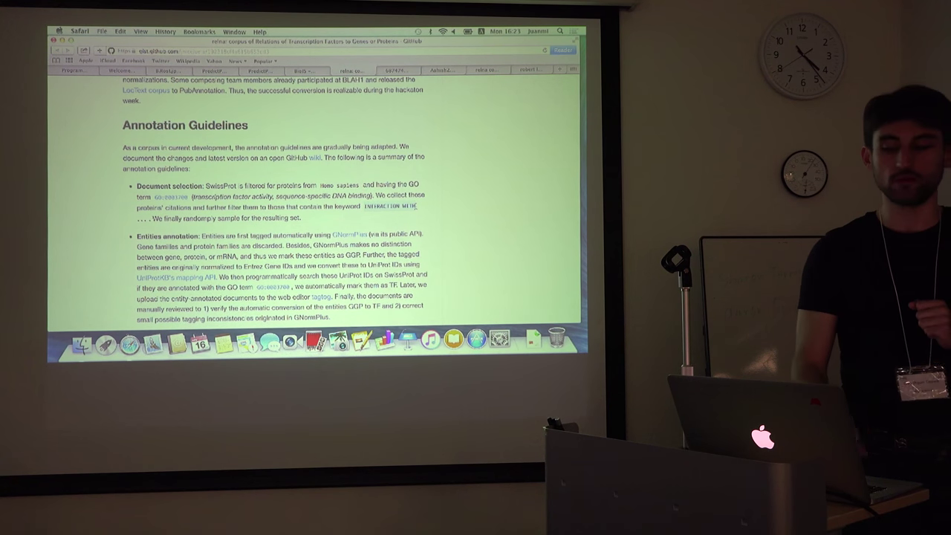
{"action": "scroll", "scroll_direction": "down", "scroll_amount": 3}
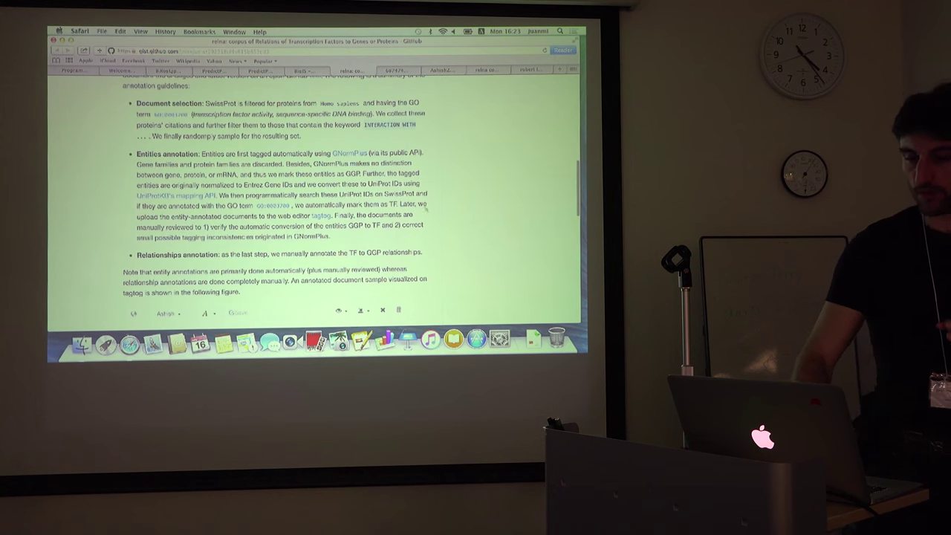
Scroll past Relationships annotation to the annotated ERAP75 abstract figure.
{"action": "scroll", "scroll_direction": "down", "scroll_amount": 3}
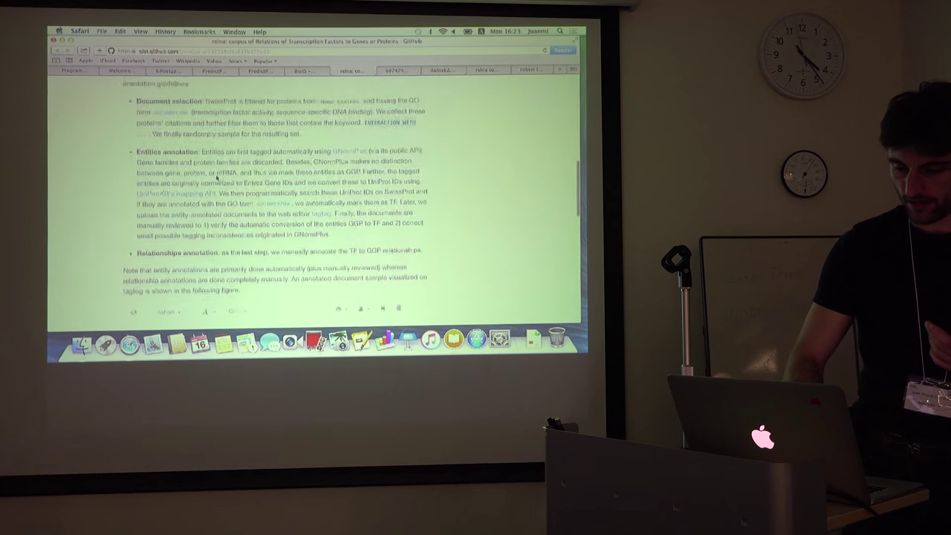
{"action": "scroll", "scroll_direction": "down", "scroll_amount": 3}
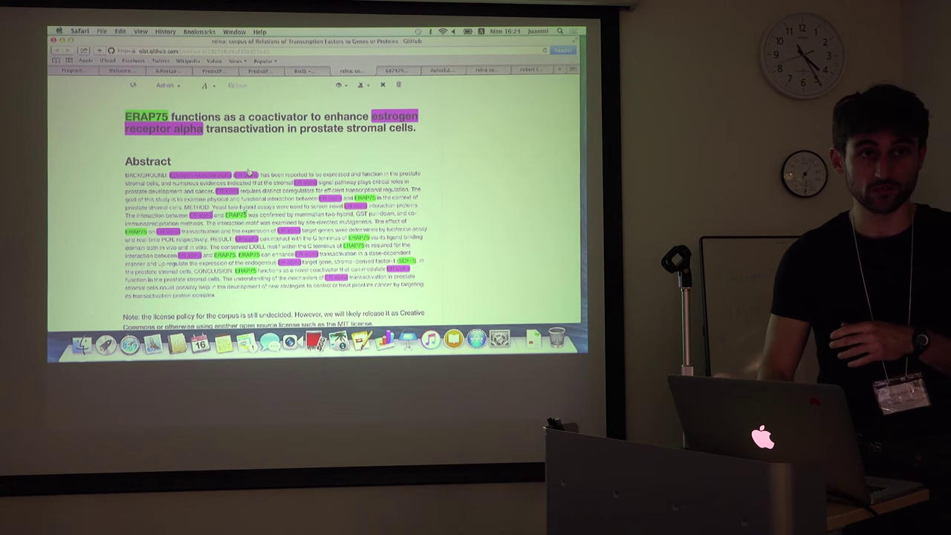
Scroll back to the authors, corpus description and start of Annotation Guidelines.
{"action": "scroll", "scroll_direction": "down", "scroll_amount": 3}
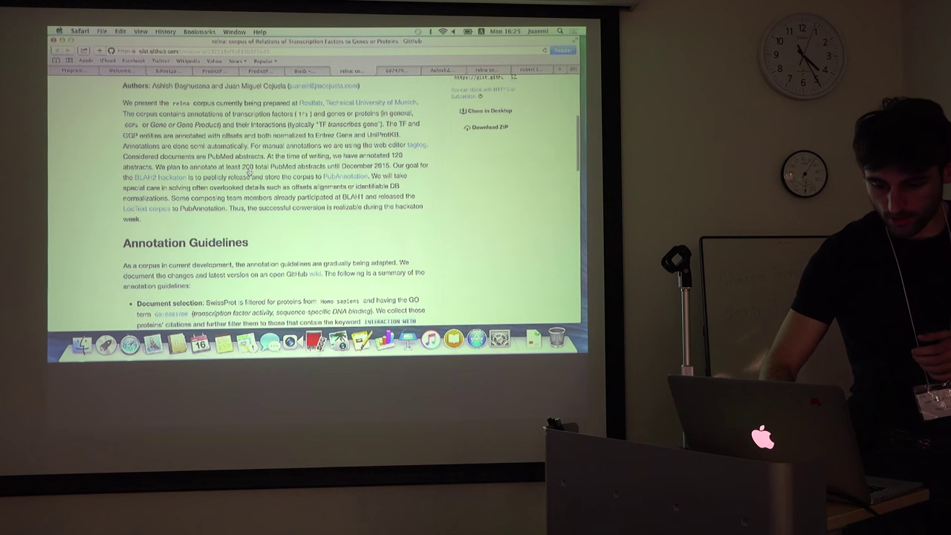
Open the 'relna corpus: Annotation Guidelines' GitHub wiki page.
{"action": "scroll", "scroll_direction": "down", "scroll_amount": 3}
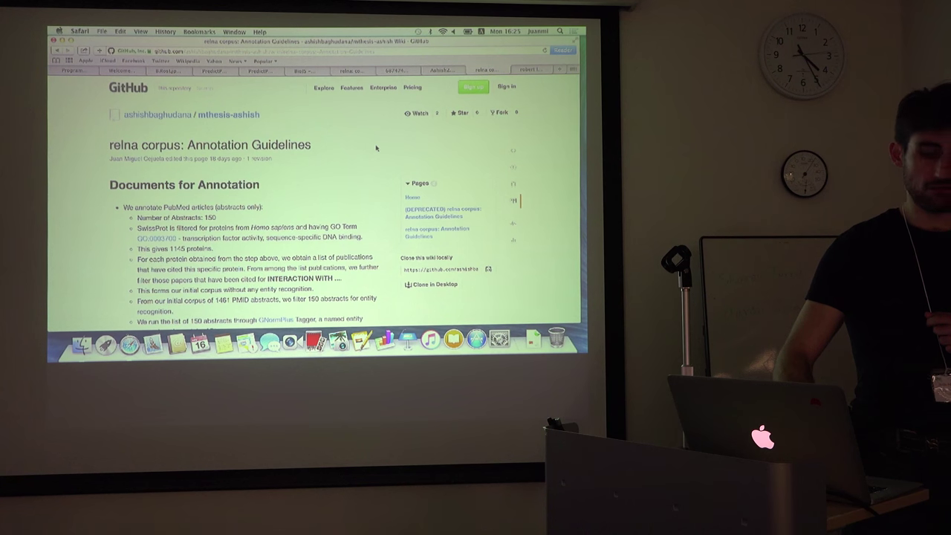
Scroll the wiki to Annotation Information and open the annotated ERAP75 abstract document.
{"action": "scroll", "scroll_direction": "down", "scroll_amount": 3}
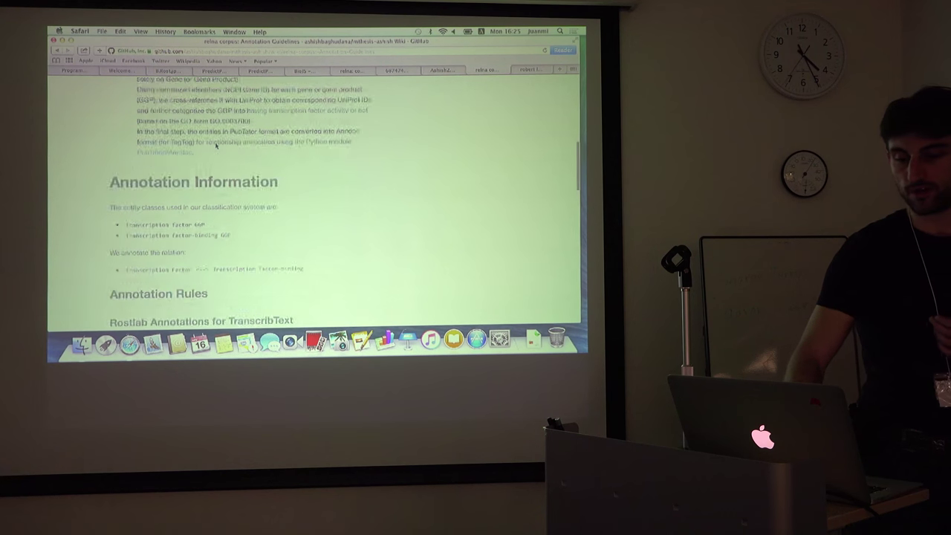
{"action": "left_click", "coordinate": [395, 70]}
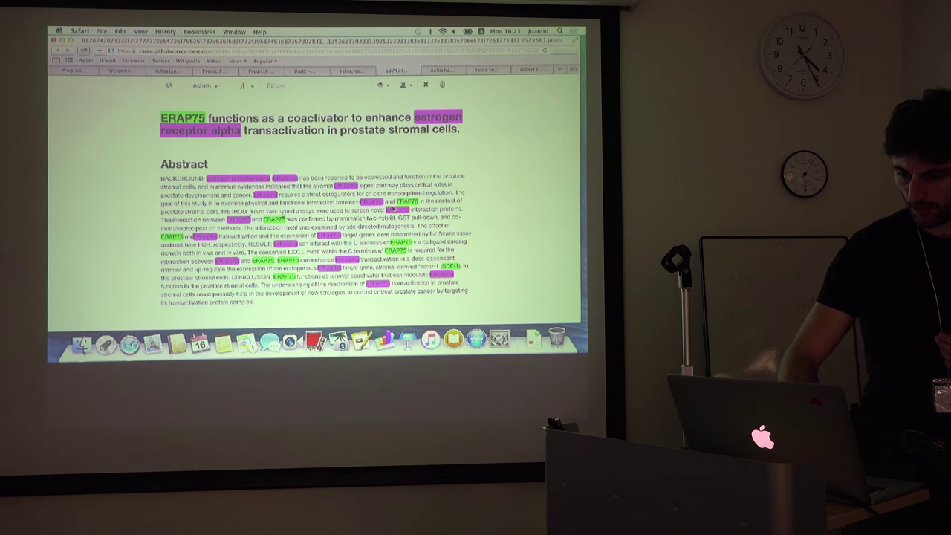